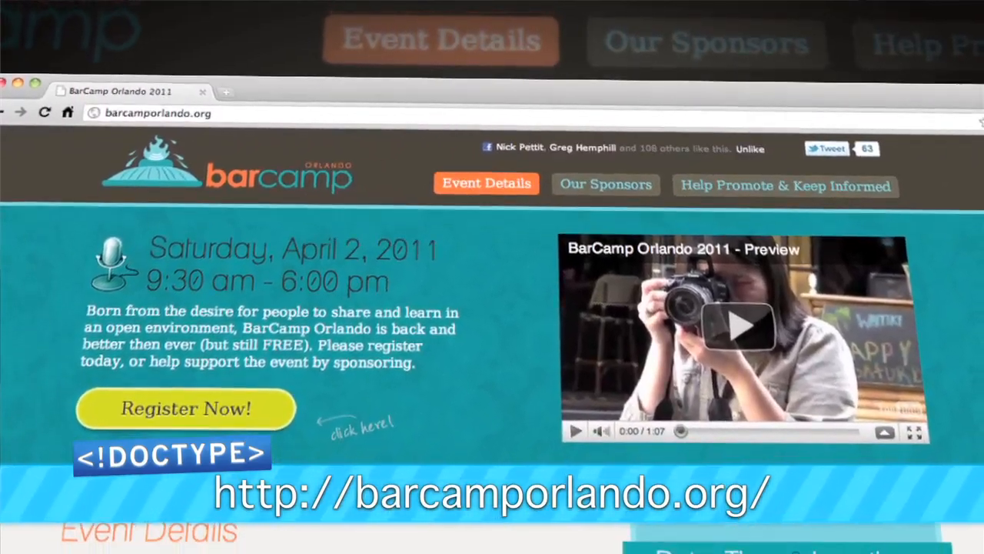
scroll("down", 3)
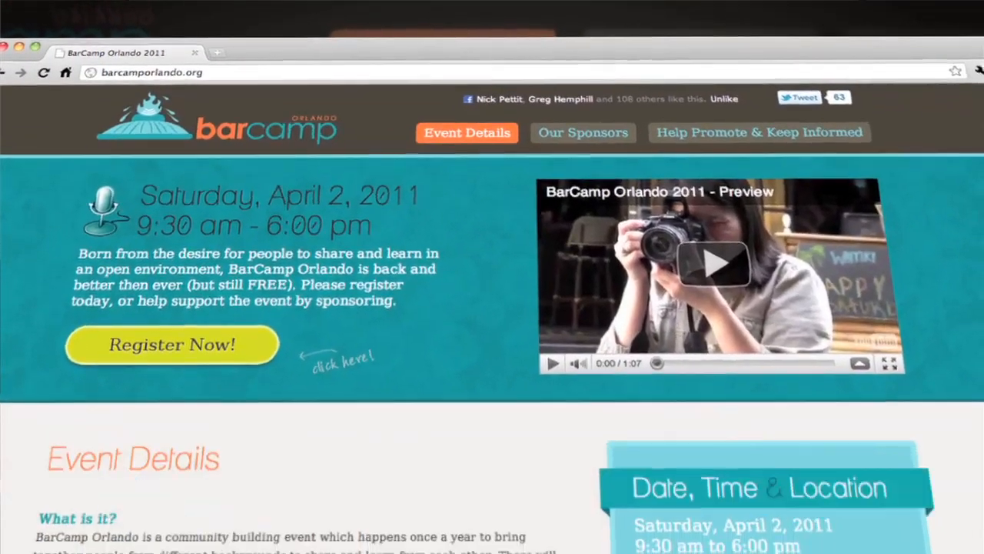